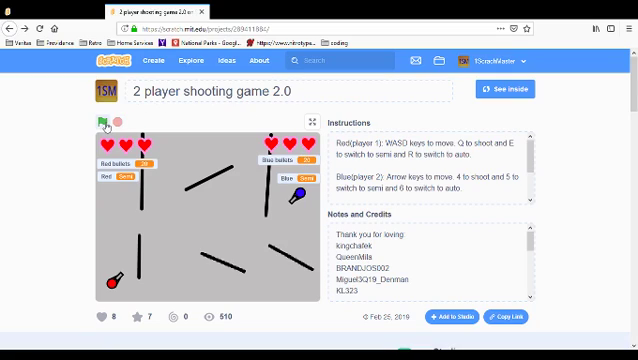
# Step: Start and play the '2 player shooting game 2.0' example with the green flag
pyautogui.click(100, 122)
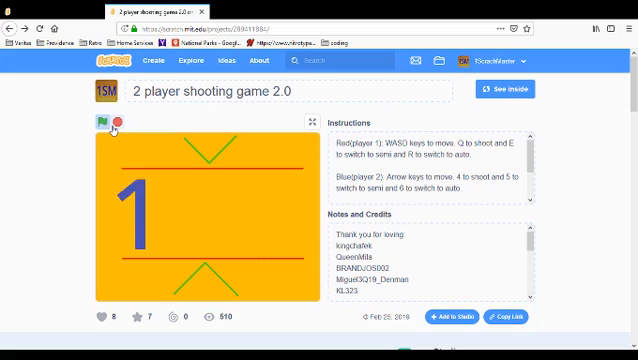
pyautogui.click(106, 124)
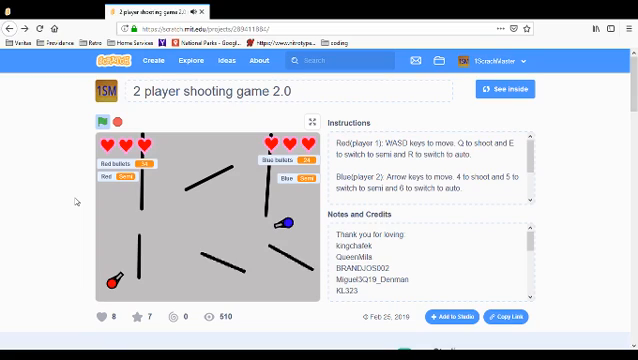
pyautogui.moveTo(235, 183)
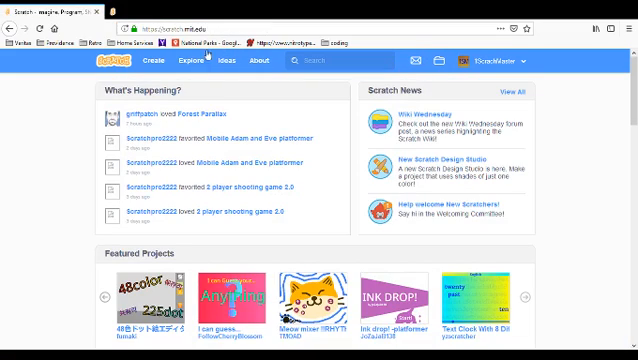
# Step: Create a new untitled project from the Create button in the top bar
pyautogui.click(149, 63)
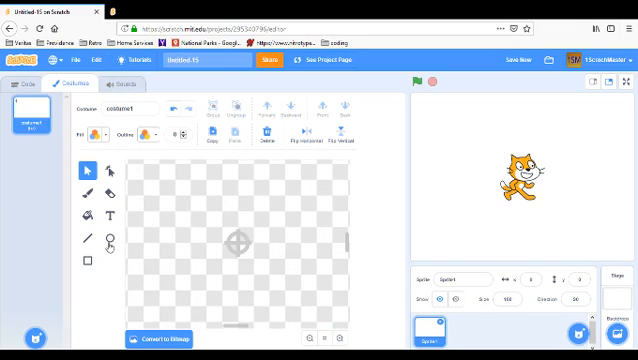
# Step: Paint a red circle body with outline width 5 and a grey rectangle barrel
pyautogui.click(97, 134)
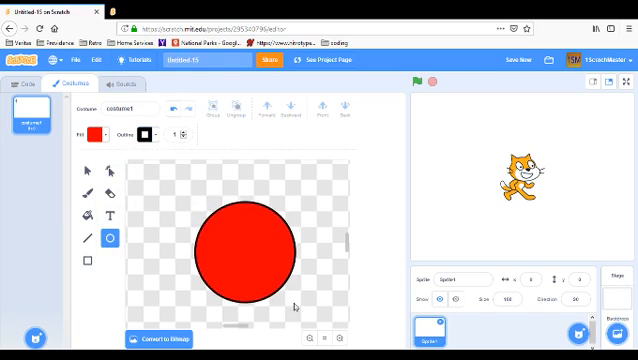
pyautogui.click(240, 240)
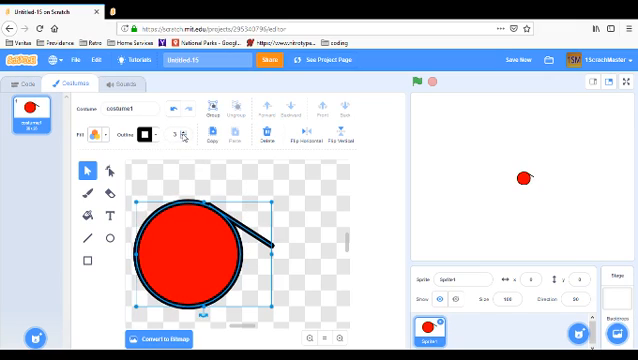
pyautogui.click(184, 135)
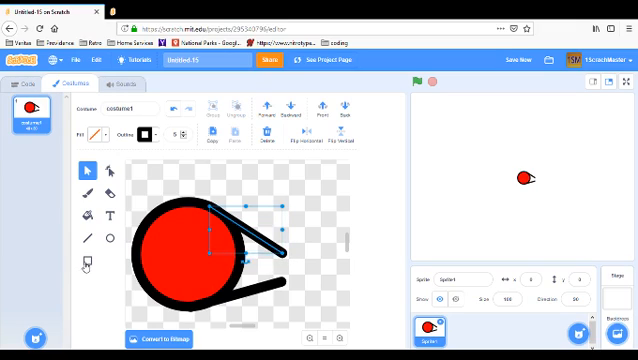
pyautogui.click(94, 134)
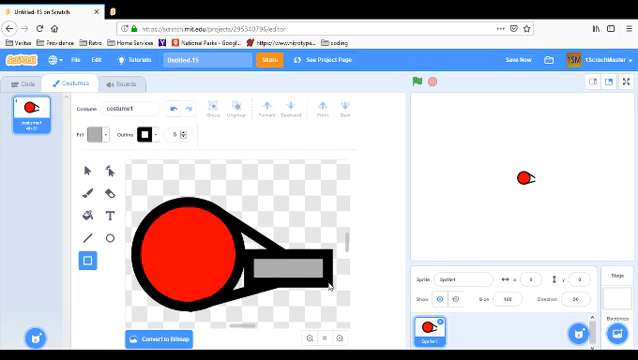
pyautogui.click(287, 266)
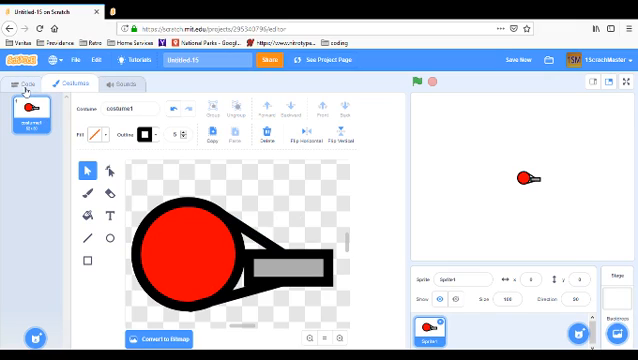
# Step: Move the tank lower left; add green-flag, forever, and if key-pressed blocks
pyautogui.click(20, 87)
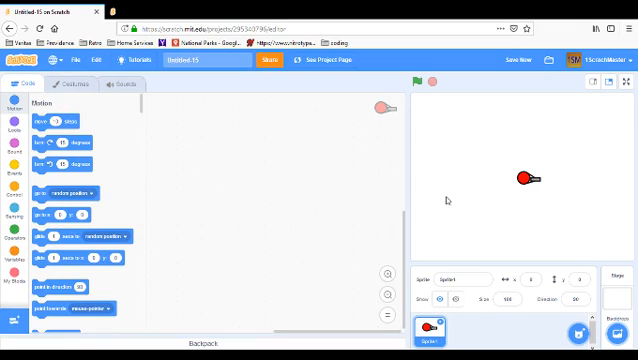
pyautogui.moveTo(525, 177); pyautogui.dragTo(432, 247)
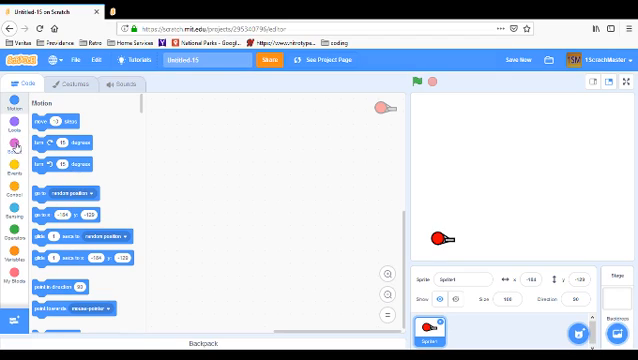
pyautogui.click(15, 167)
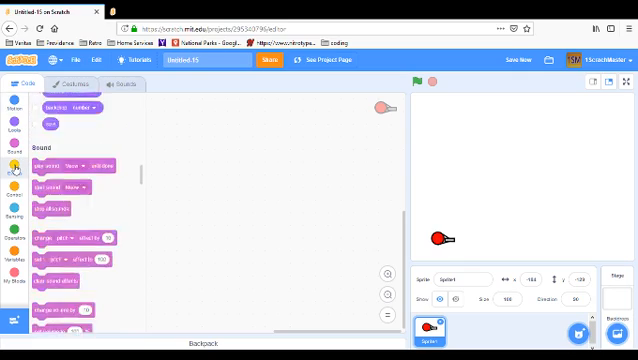
pyautogui.click(14, 143)
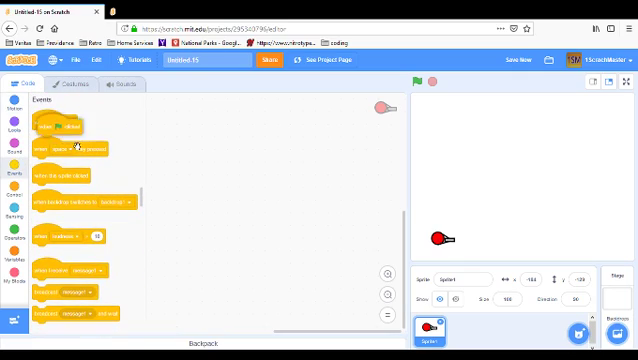
pyautogui.moveTo(58, 125); pyautogui.dragTo(194, 117)
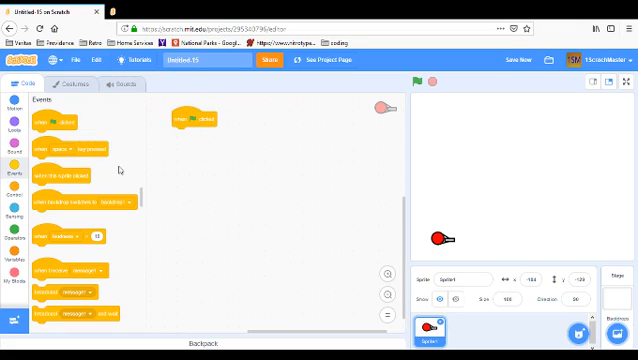
pyautogui.moveTo(446, 254)
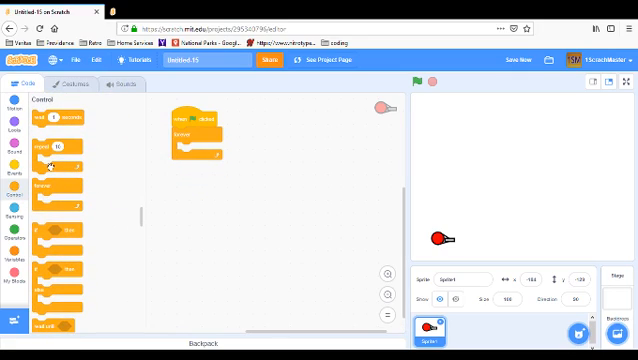
pyautogui.moveTo(55, 175); pyautogui.dragTo(190, 150)
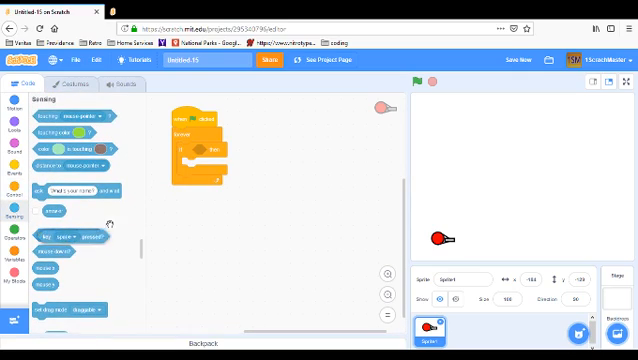
pyautogui.moveTo(50, 228); pyautogui.dragTo(215, 155)
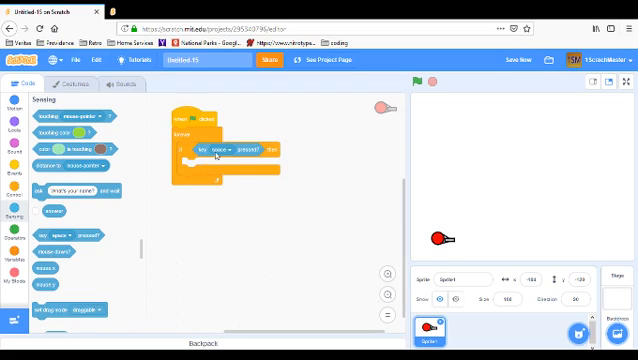
# Step: Set the if condition's key dropdown to d
pyautogui.click(219, 150)
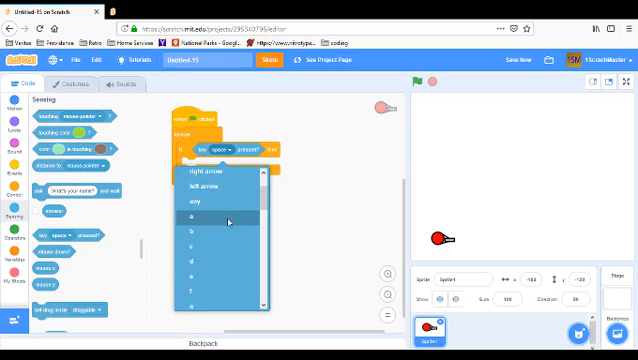
pyautogui.moveTo(230, 267)
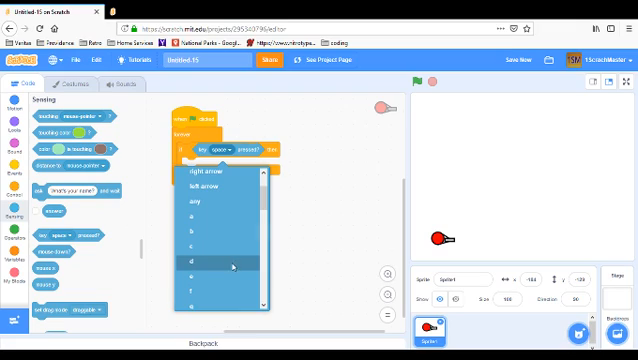
pyautogui.click(207, 262)
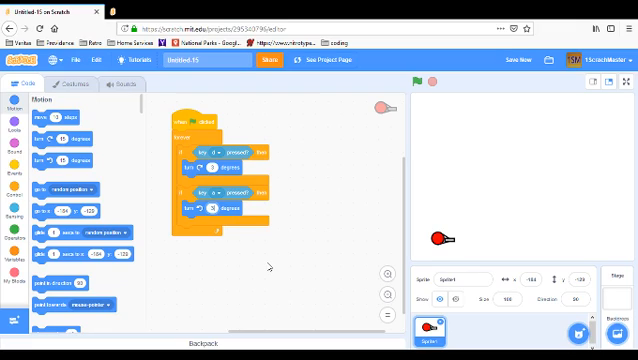
pyautogui.moveTo(330, 168)
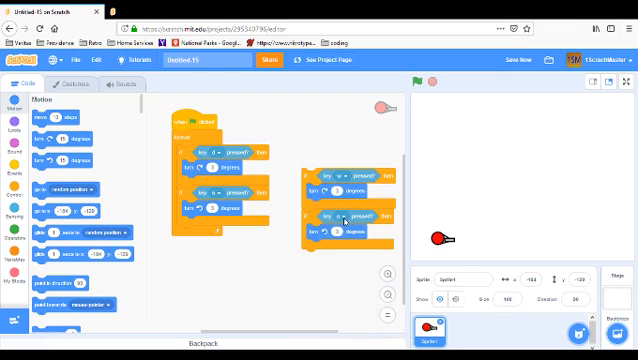
pyautogui.click(345, 218)
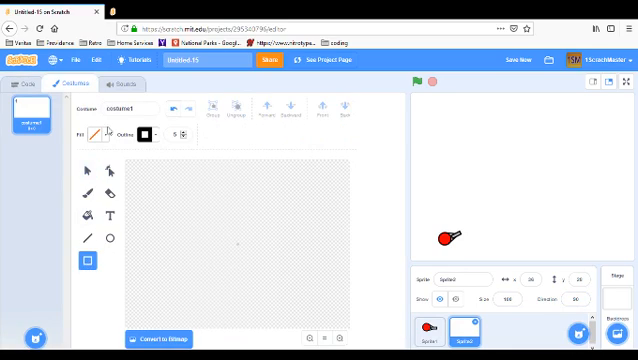
# Step: Set the fill colour and draw black wall lines across Sprite2's costume
pyautogui.click(100, 133)
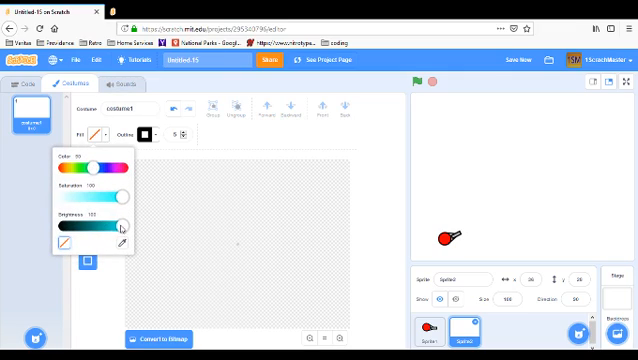
pyautogui.click(94, 131)
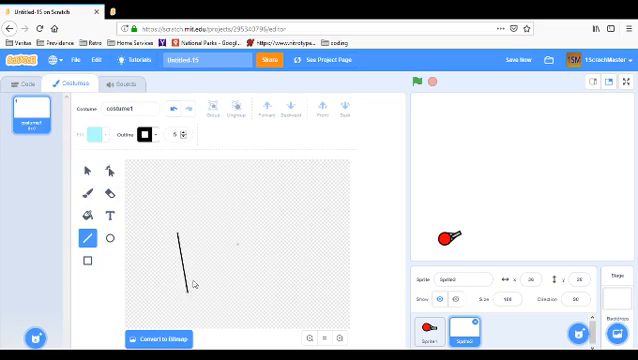
pyautogui.moveTo(180, 235); pyautogui.dragTo(225, 290)
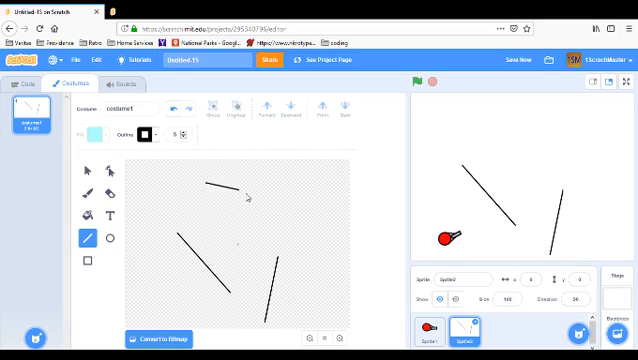
pyautogui.moveTo(215, 182); pyautogui.dragTo(330, 243)
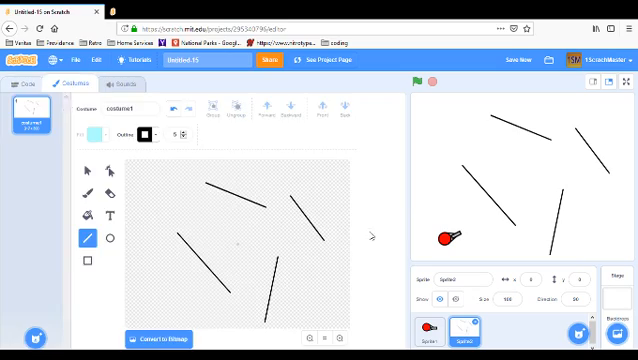
pyautogui.click(22, 85)
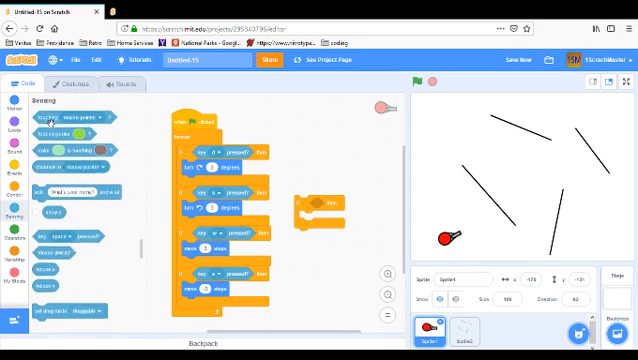
# Step: Add touching Sprite2 checks holding a duplicated reverse turn and move inside the key branches
pyautogui.click(370, 204)
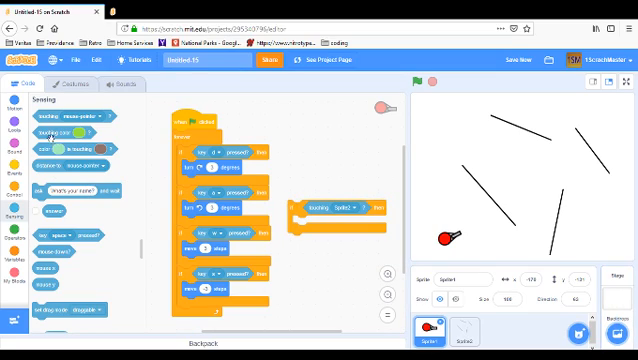
pyautogui.click(308, 257)
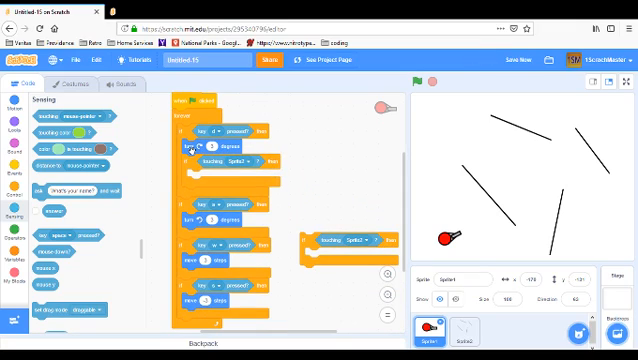
pyautogui.rightClick(200, 225)
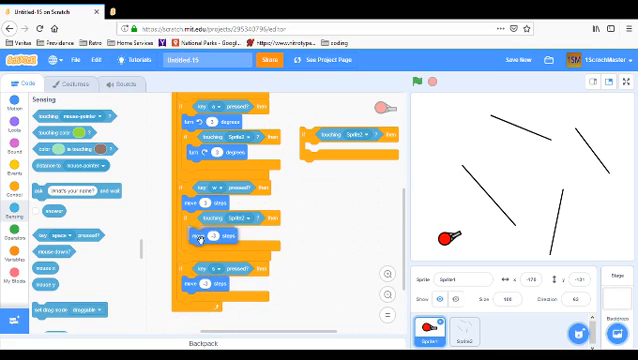
pyautogui.moveTo(345, 137); pyautogui.dragTo(355, 260)
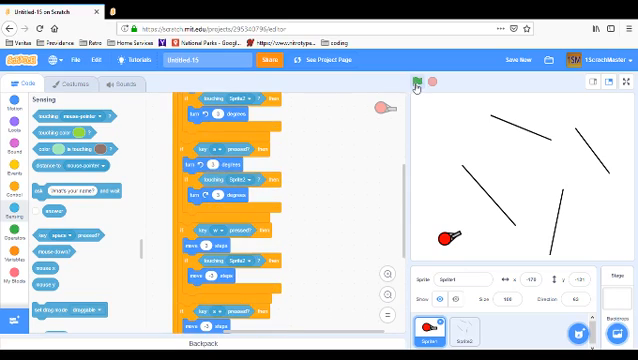
# Step: Test the red tank with the green flag and scroll down the script
pyautogui.click(408, 84)
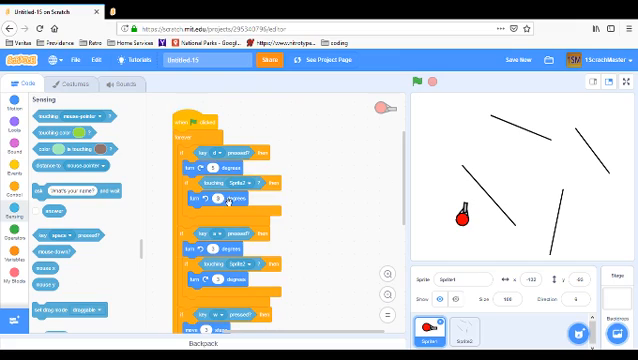
pyautogui.scroll(-3)
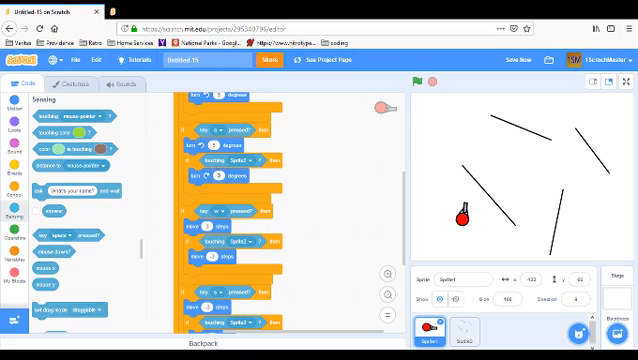
pyautogui.scroll(-3)
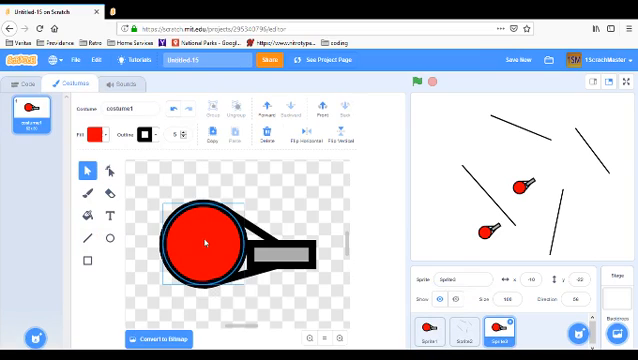
# Step: Select Sprite3's round body and shift its fill hue to blue
pyautogui.click(97, 134)
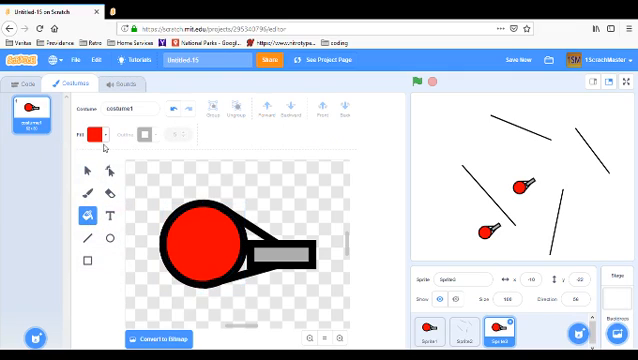
pyautogui.click(95, 133)
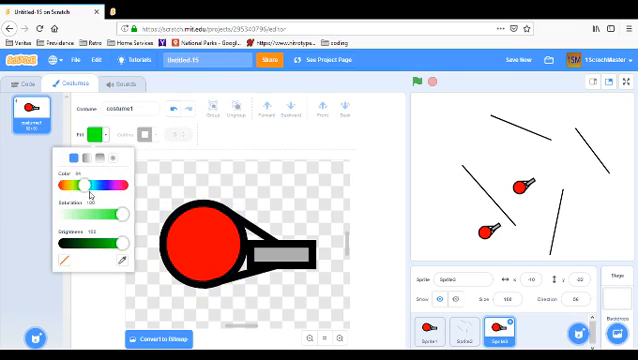
pyautogui.click(88, 183)
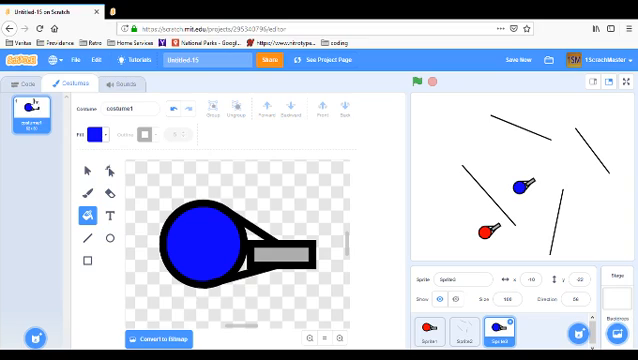
pyautogui.click(20, 85)
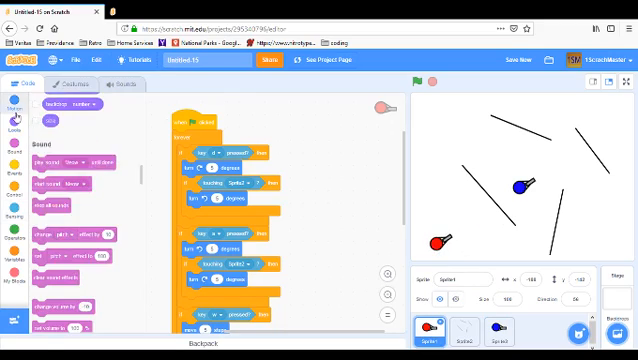
# Step: Add a Motion 'point in direction' block for the red tank's starting direction
pyautogui.click(17, 109)
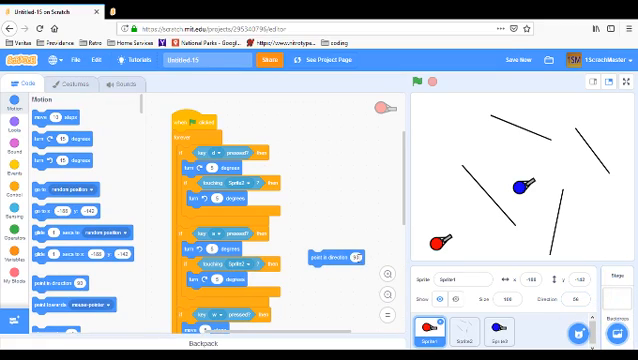
pyautogui.click(362, 256)
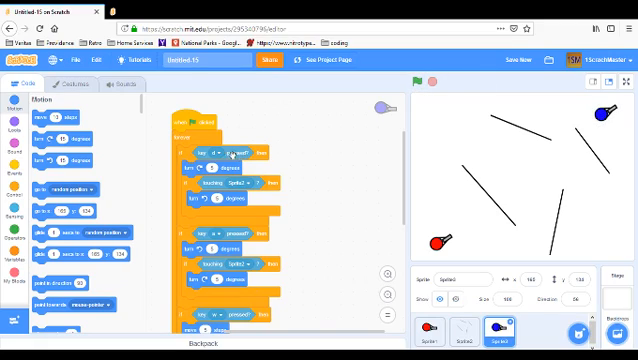
# Step: Switch the blue tank's key checks from d/a/w/s to right, left, up and down arrows
pyautogui.click(222, 162)
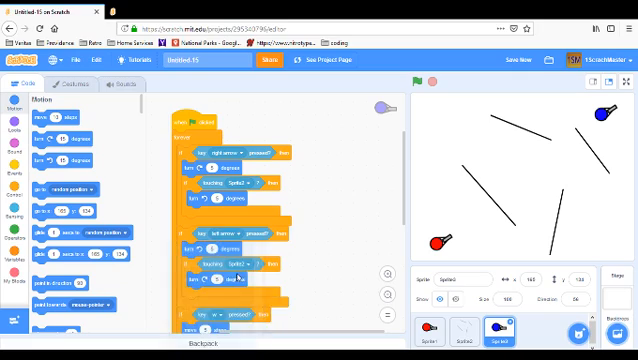
pyautogui.click(225, 239)
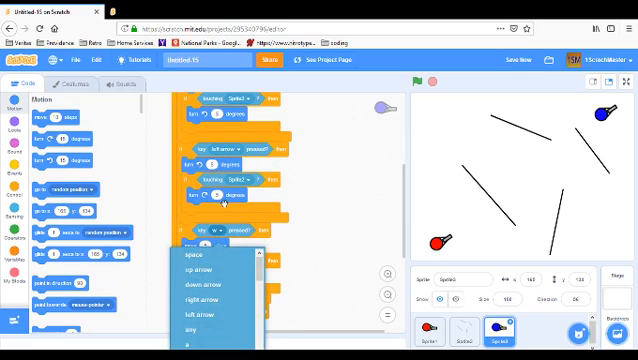
pyautogui.click(199, 271)
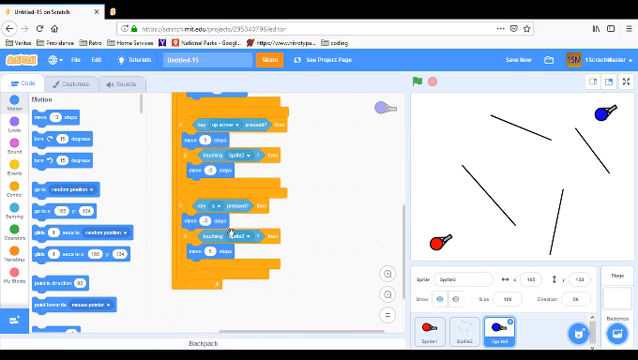
pyautogui.click(220, 207)
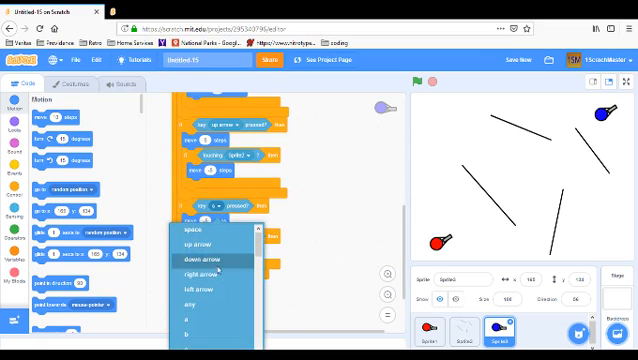
pyautogui.click(206, 239)
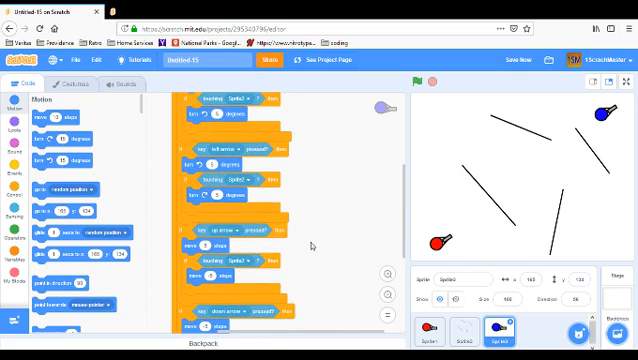
pyautogui.moveTo(437, 183)
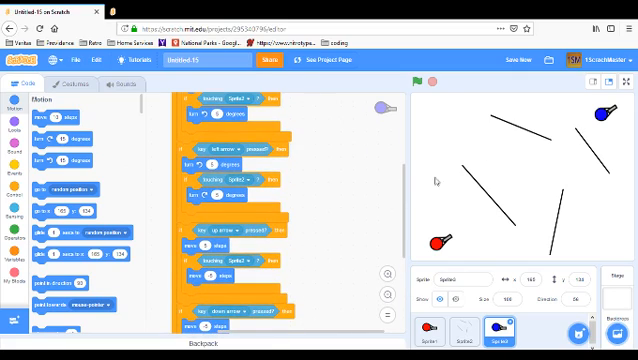
pyautogui.moveTo(598, 150)
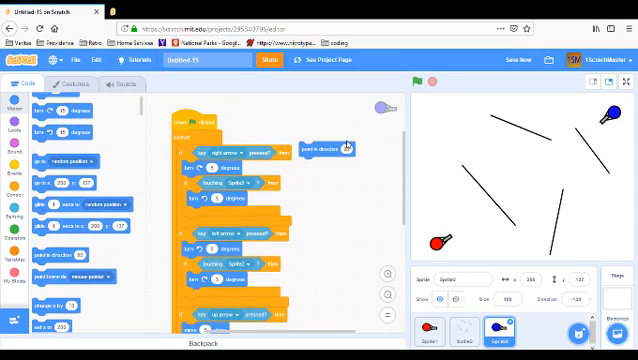
# Step: Start the blue tank pointing in direction -134 at x 200, y 137
pyautogui.click(347, 146)
pyautogui.write('137')
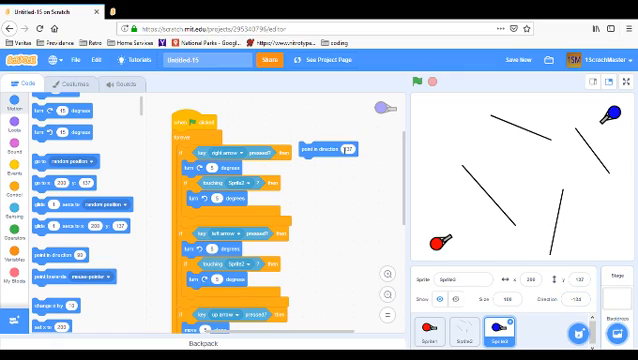
pyautogui.click(349, 151)
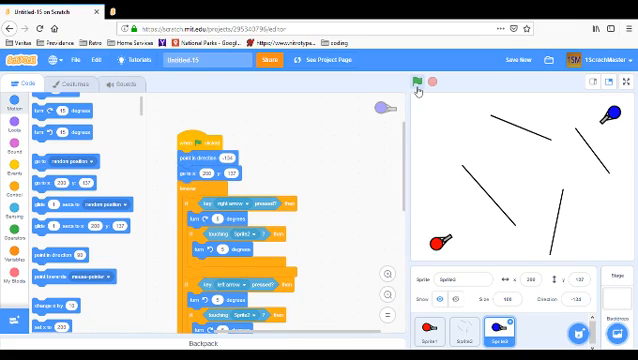
# Step: Run the game with the green flag, drive both tanks, then stop it
pyautogui.click(403, 88)
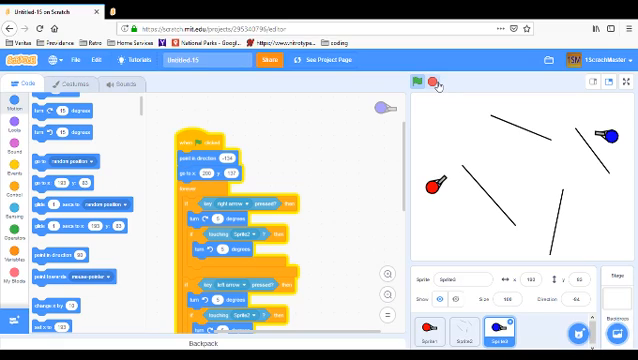
pyautogui.click(435, 86)
pyautogui.write('player1')
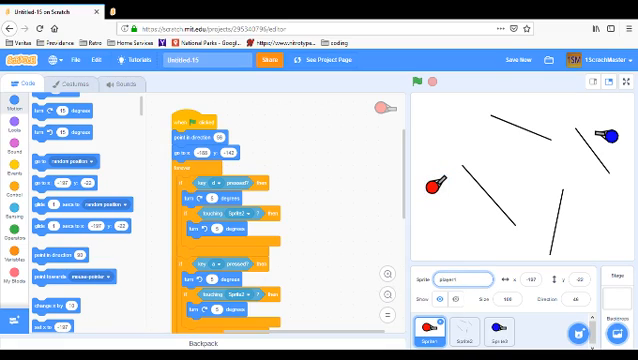
# Step: With the red tank named player1, select the wall sprite Sprite2
pyautogui.click(468, 331)
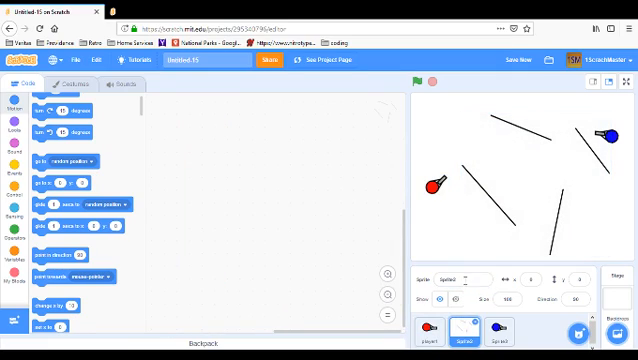